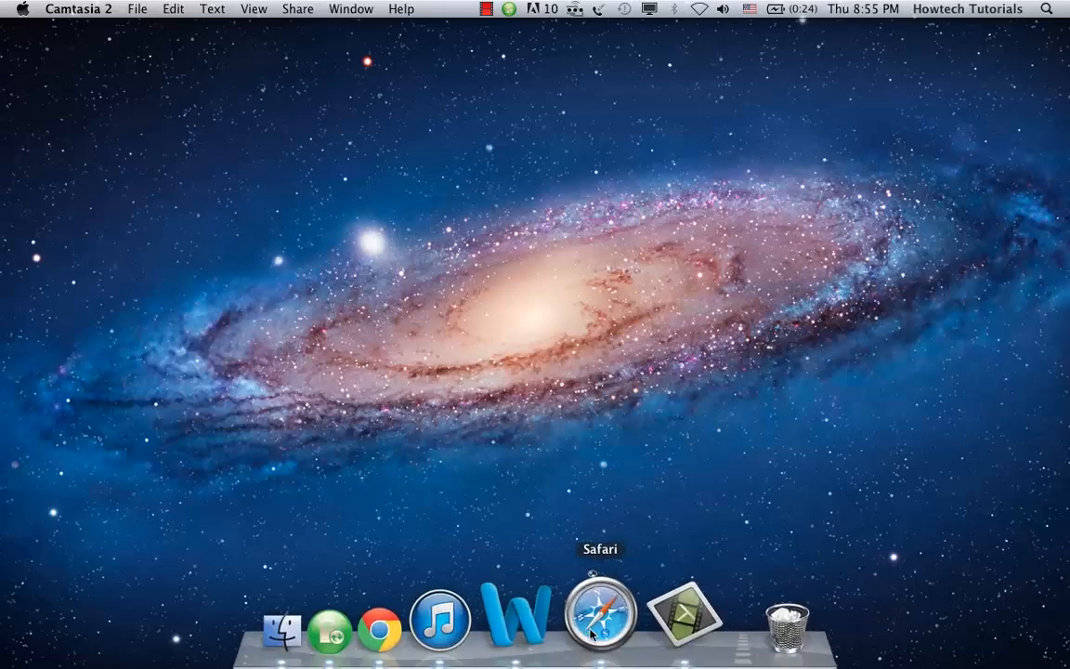
# Step: Launch Safari and load the USPS.com home page
pyautogui.click(600, 617)
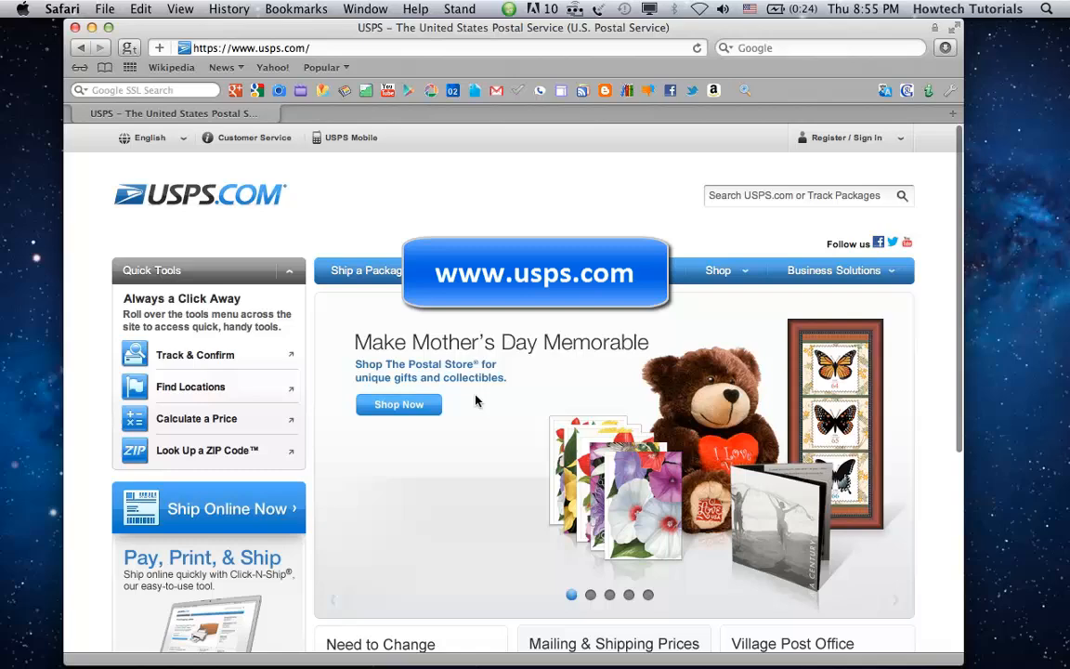
pyautogui.click(195, 355)
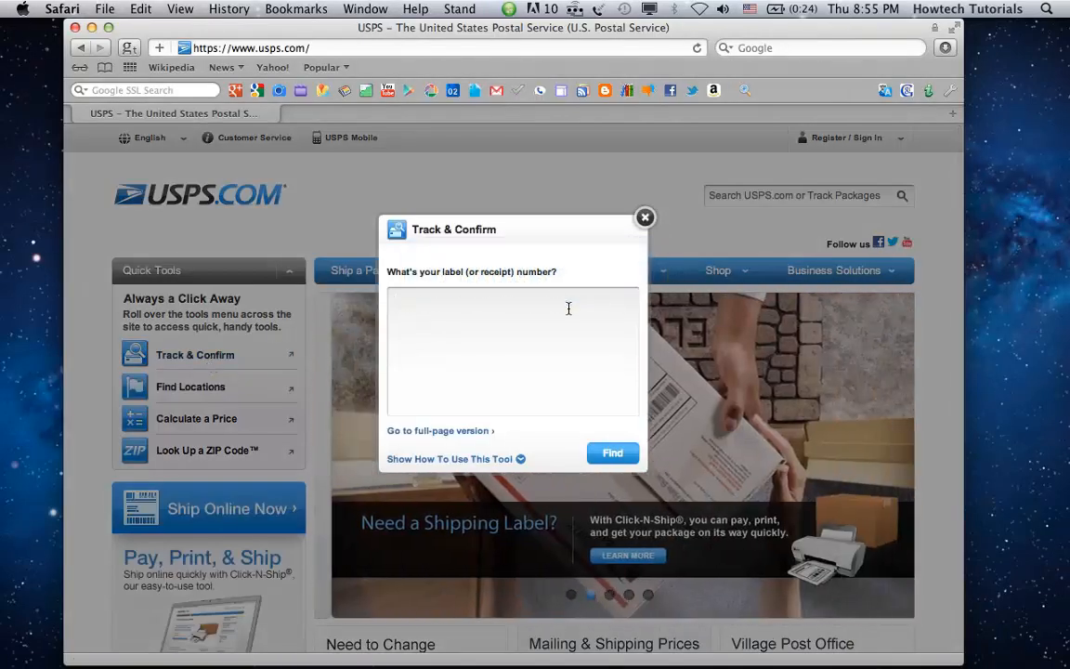
pyautogui.write('9574')
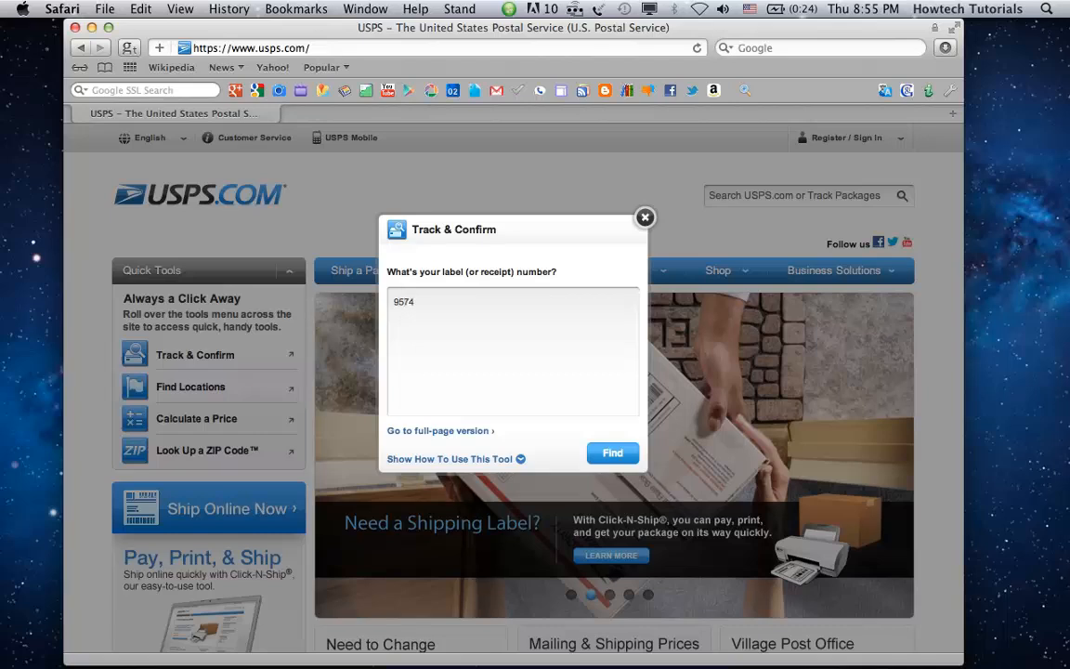
pyautogui.write('2103')
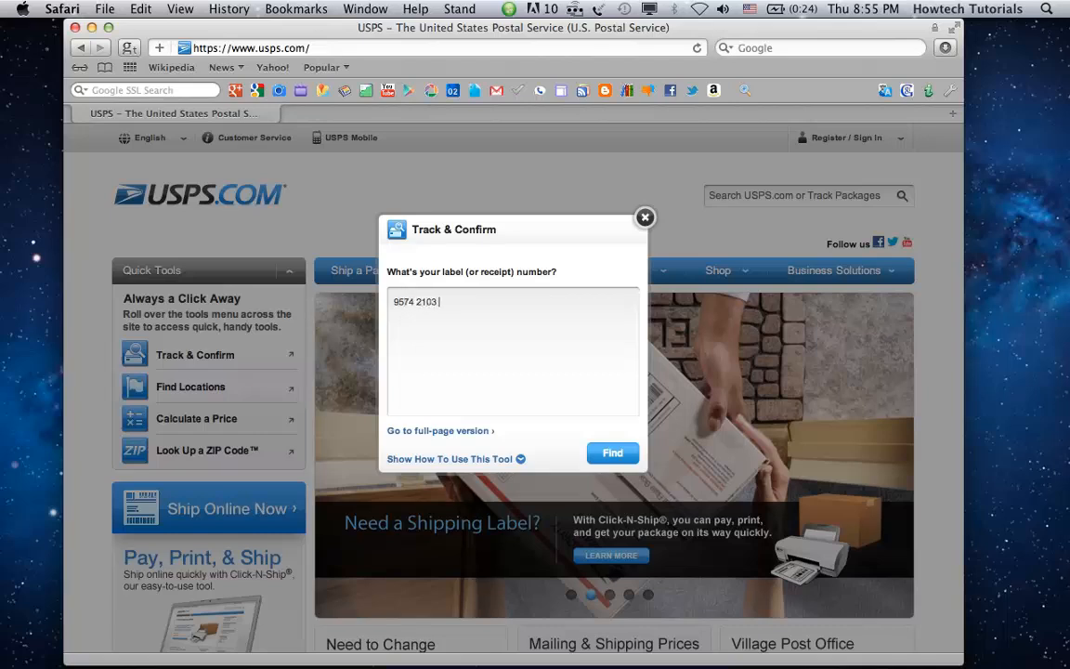
pyautogui.write('26')
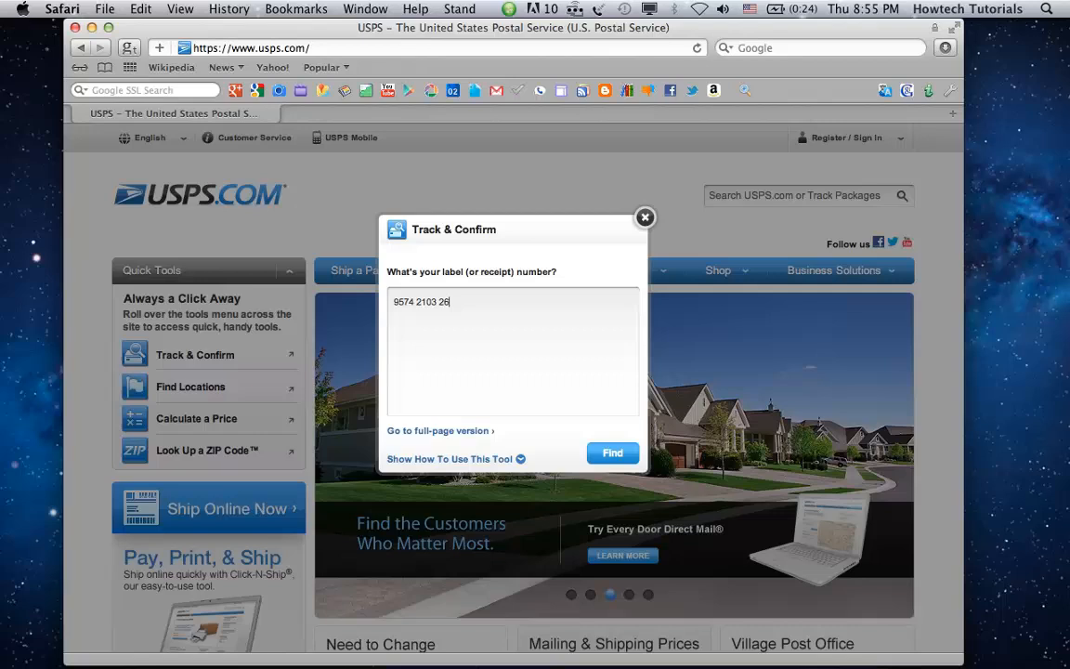
pyautogui.write('21')
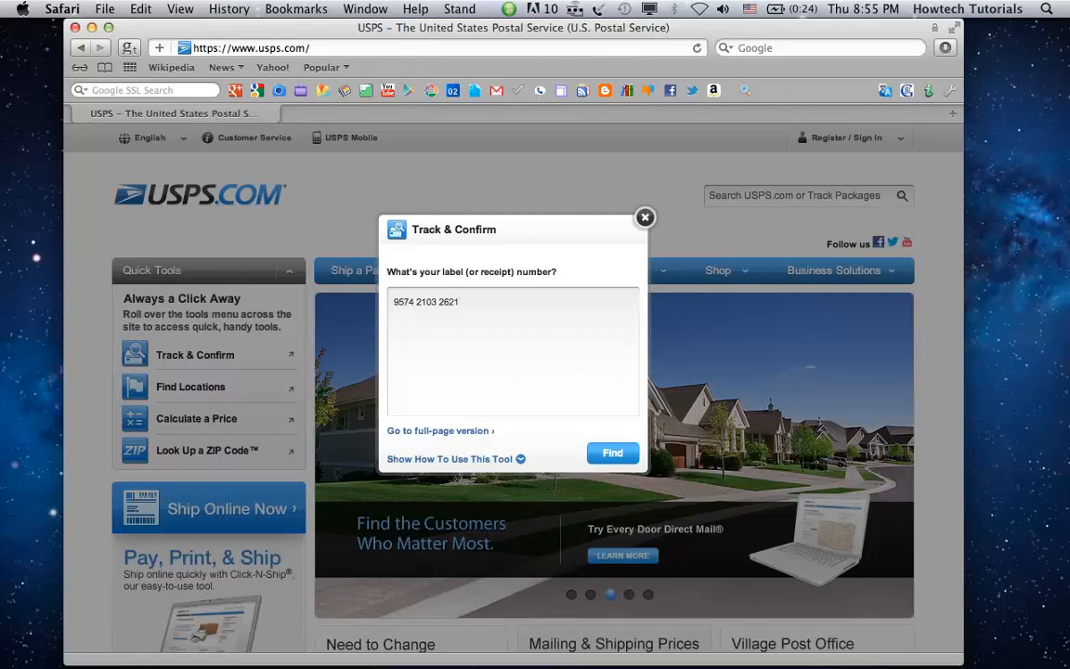
pyautogui.write('225')
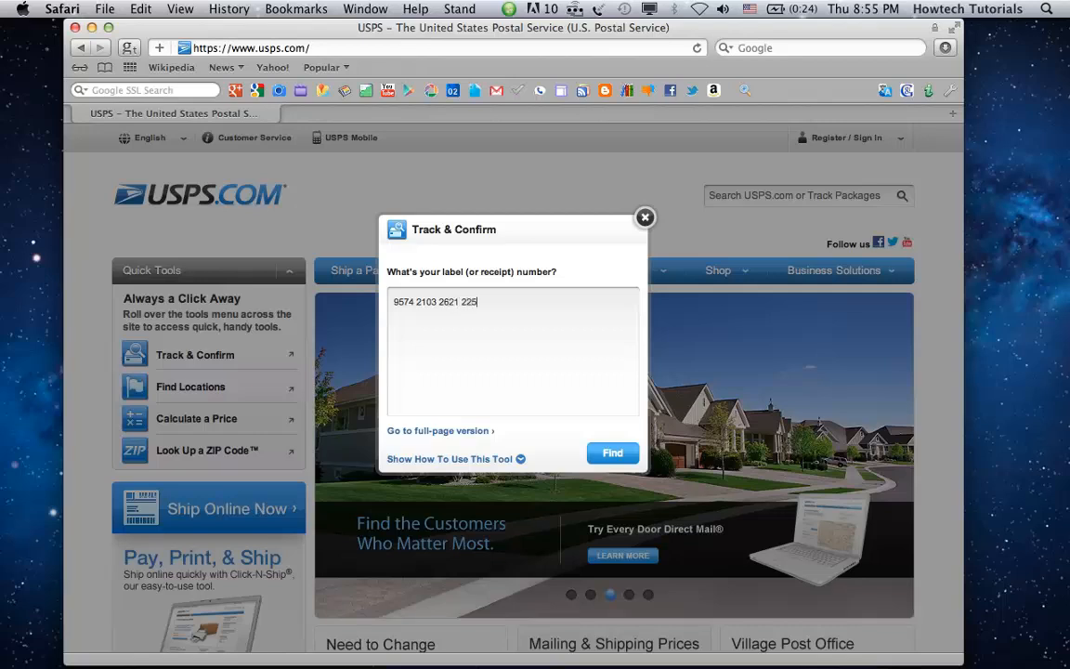
pyautogui.write('3')
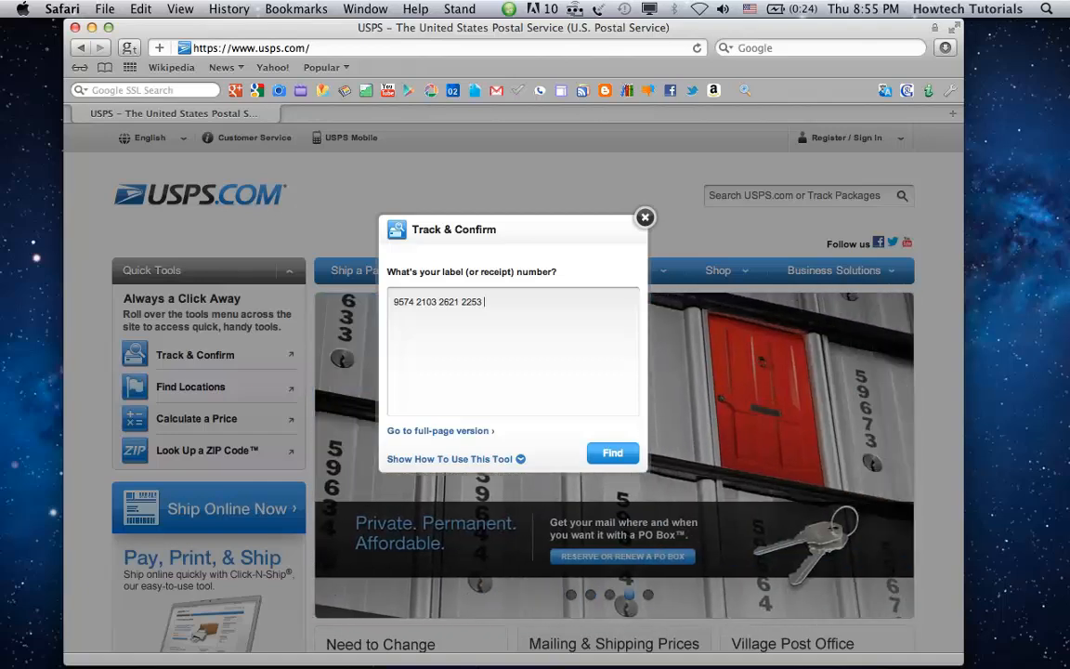
pyautogui.write('3491')
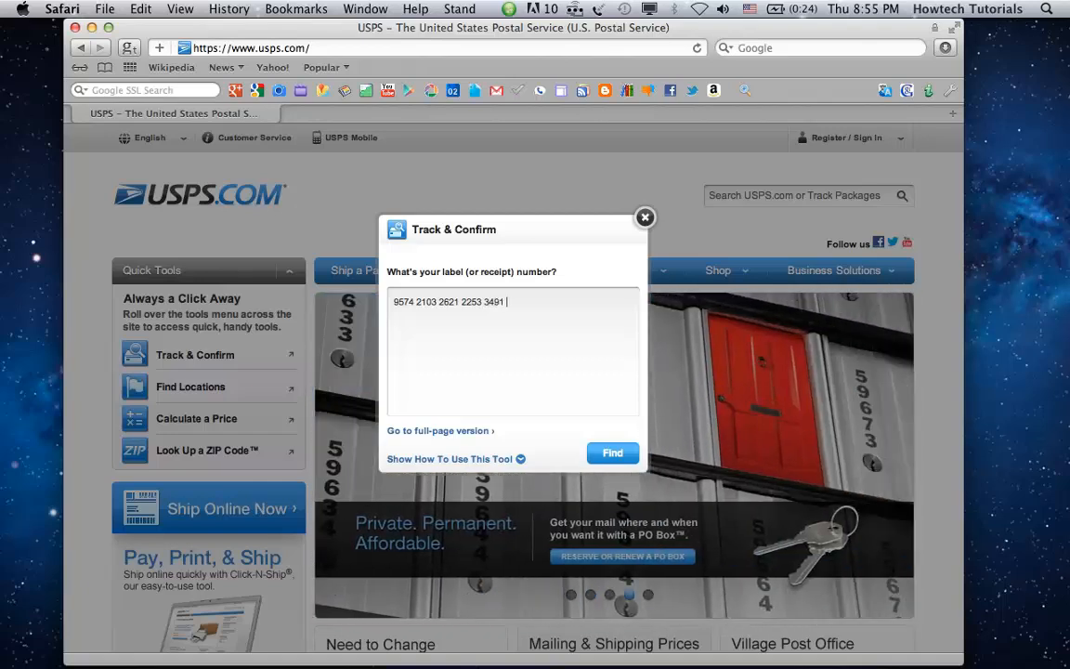
pyautogui.write('81')
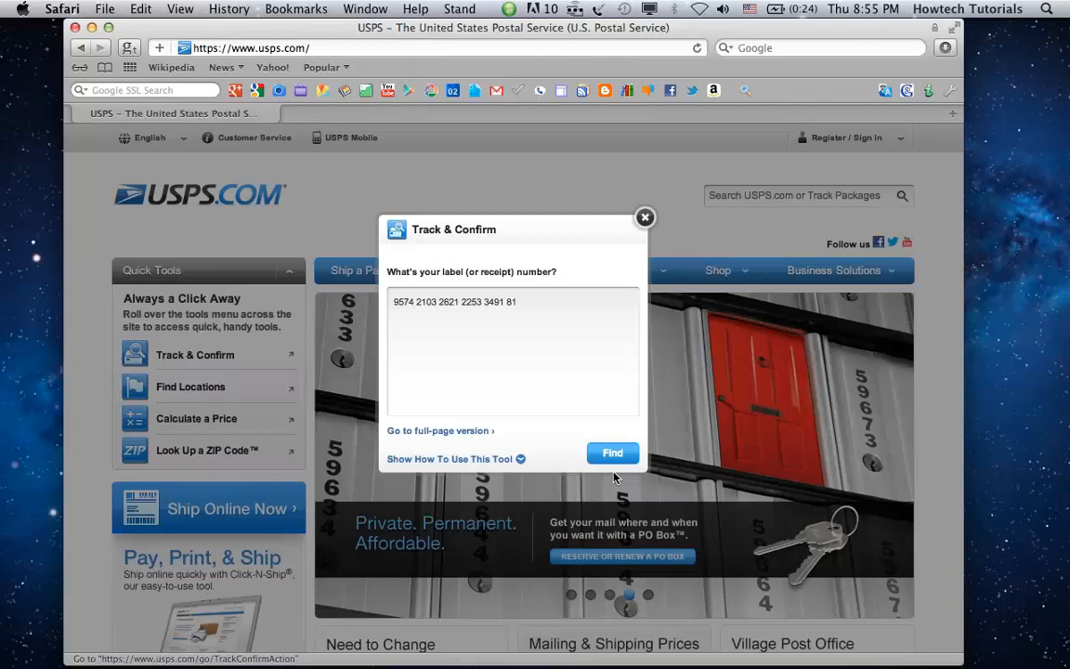
pyautogui.click(613, 454)
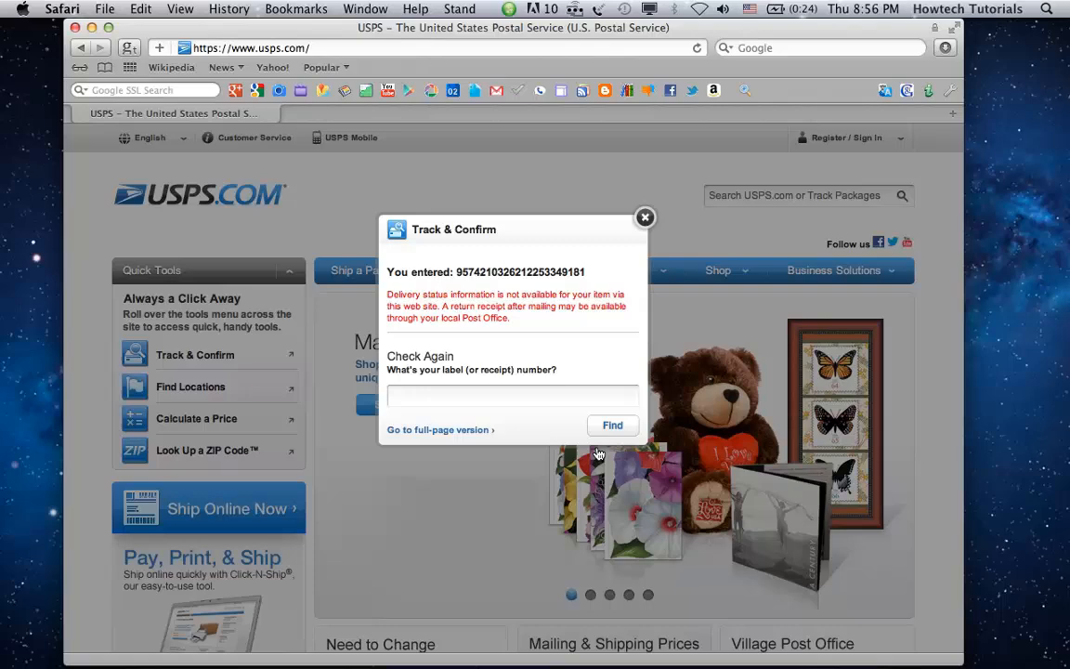
# Step: Move from the quick-tool result to the full-page Track & Confirm version
pyautogui.click(438, 429)
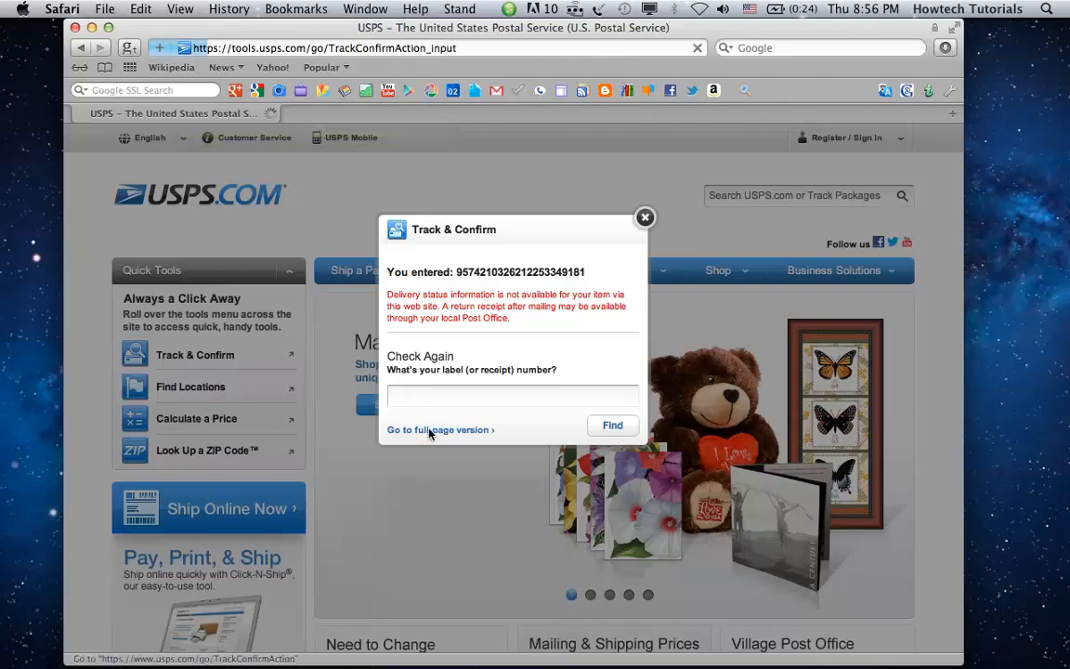
pyautogui.click(439, 429)
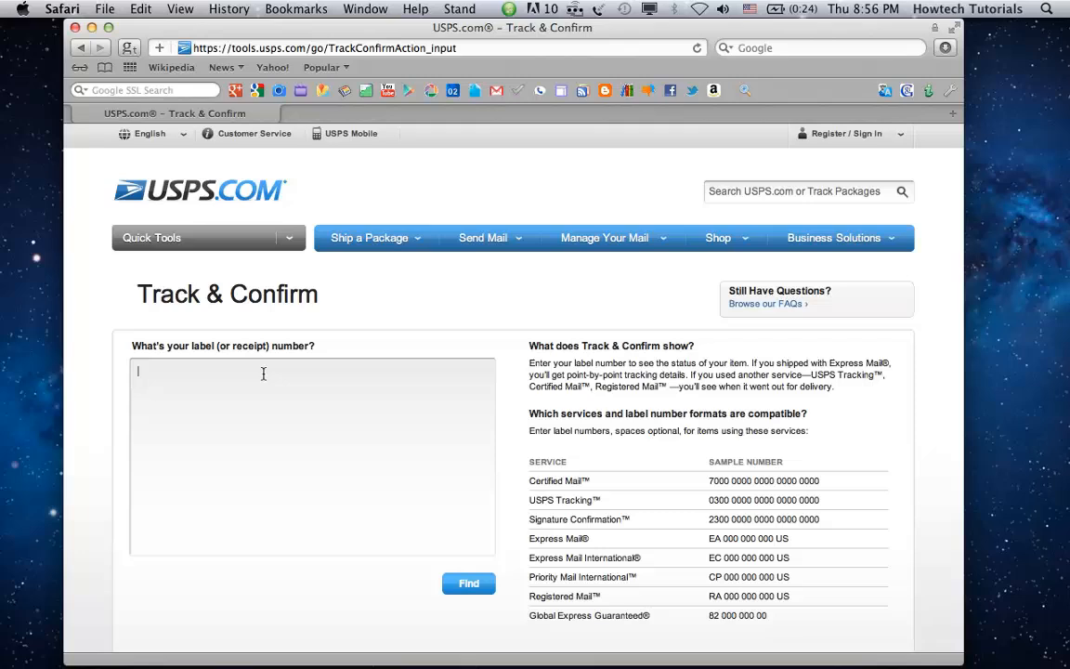
pyautogui.write('9574 2103')
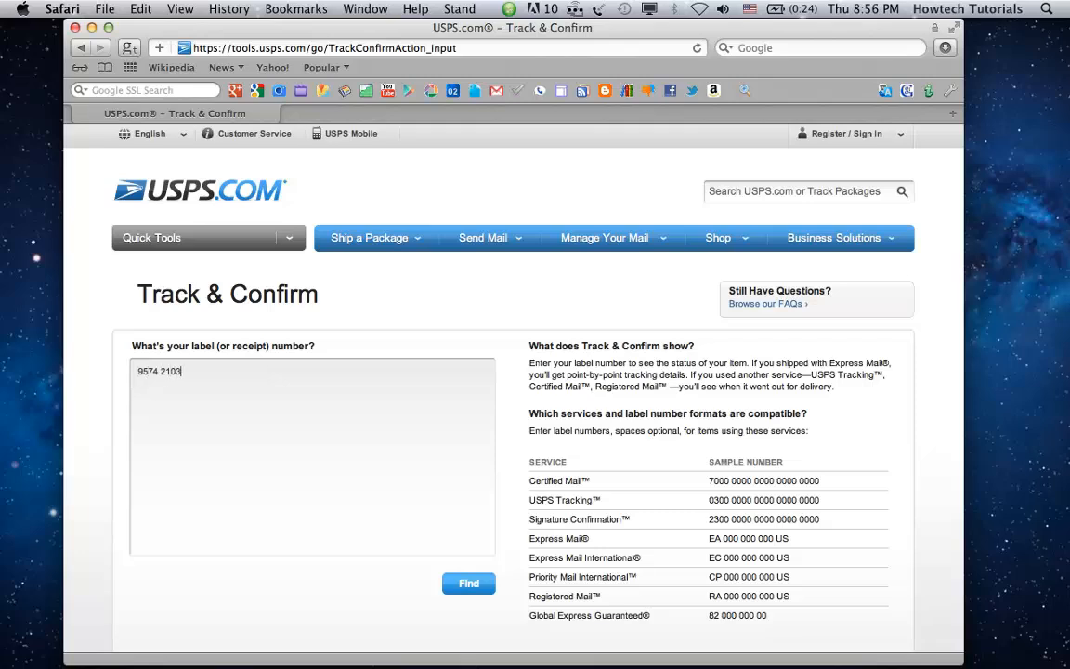
pyautogui.write('2621')
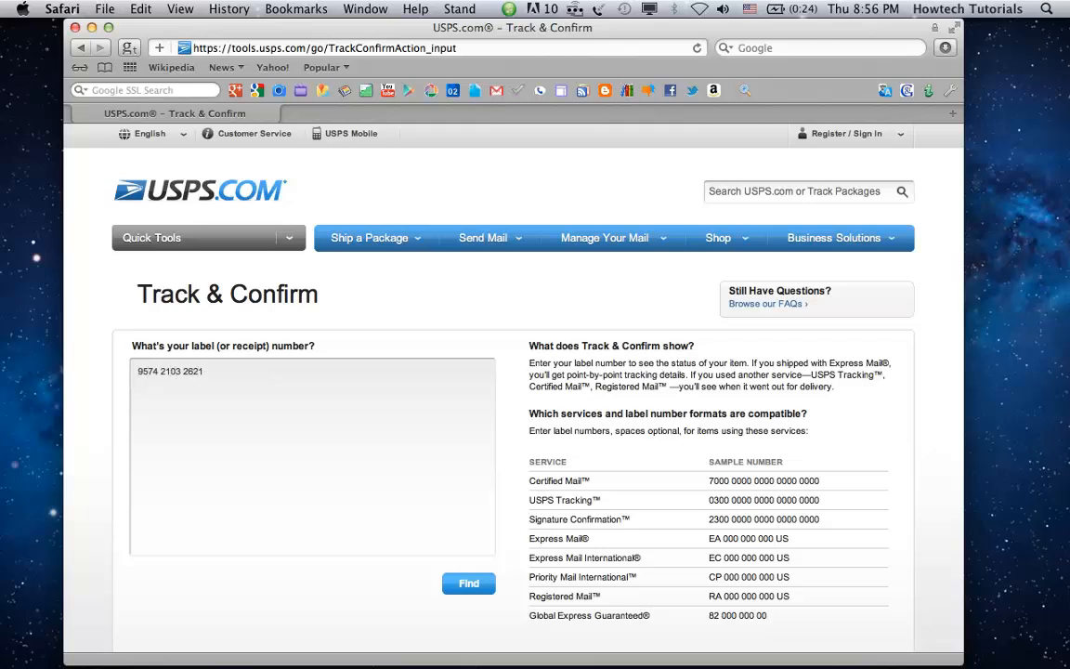
pyautogui.write('2253')
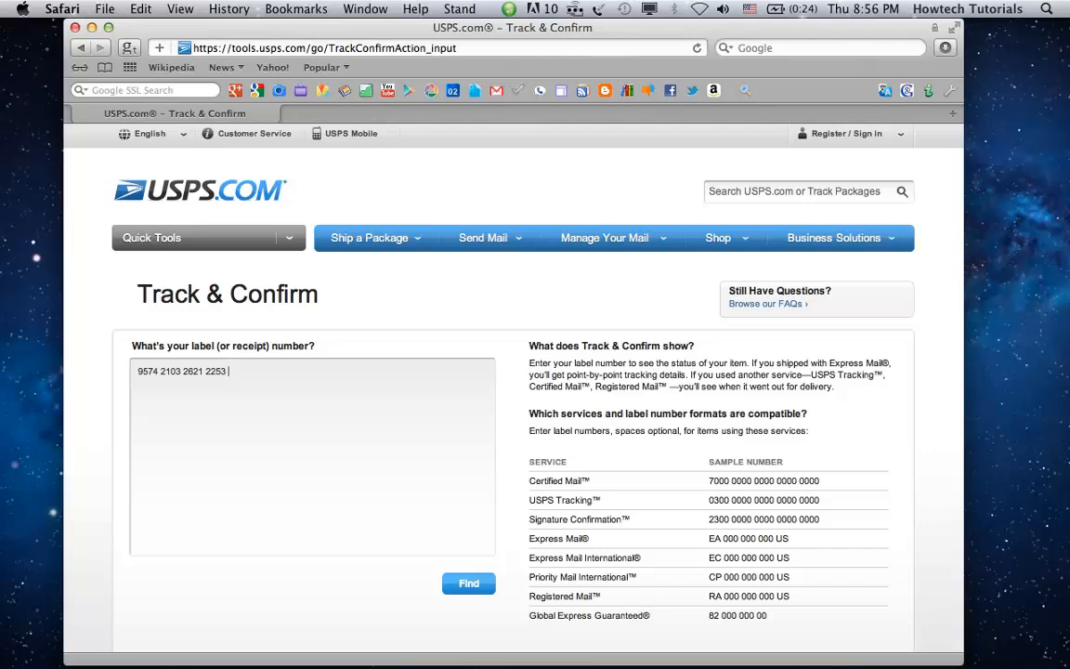
pyautogui.write('3491')
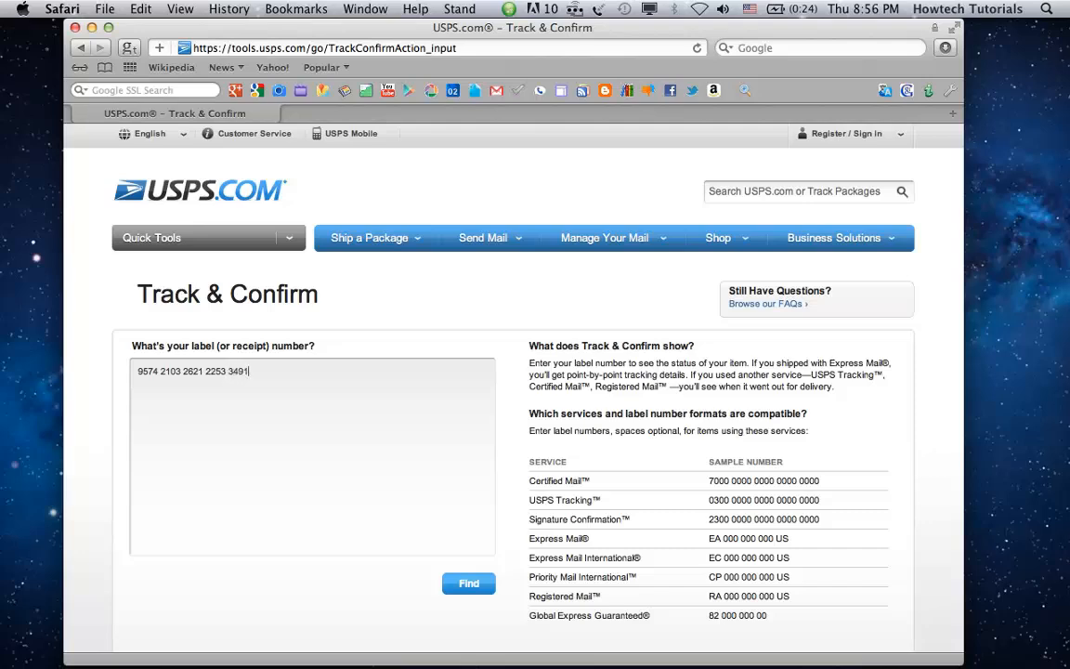
pyautogui.click(468, 583)
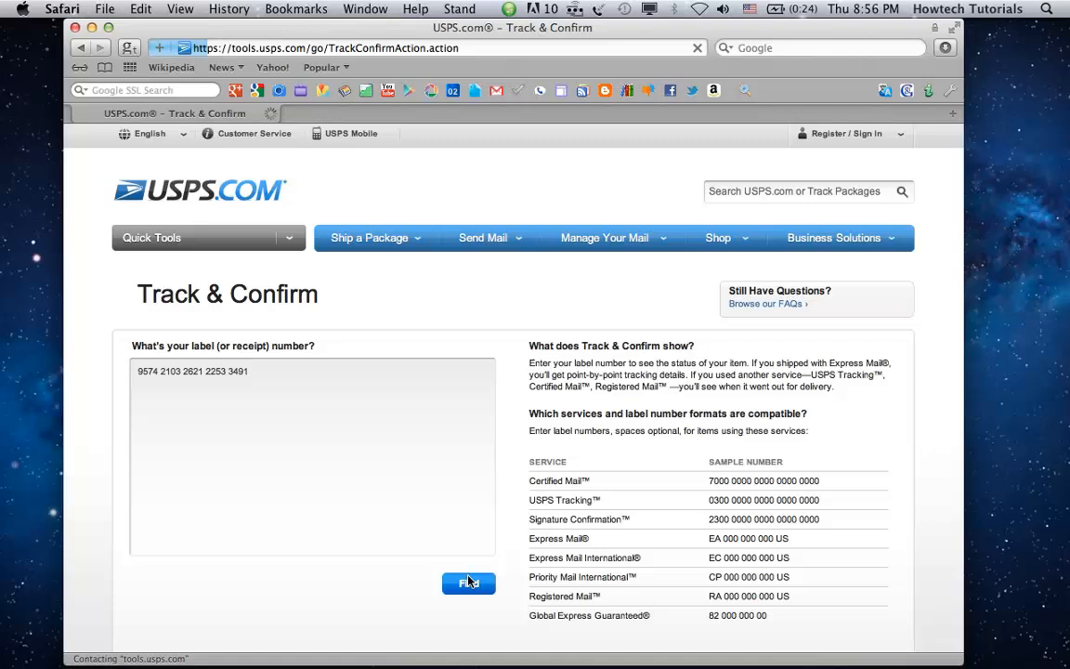
pyautogui.click(468, 583)
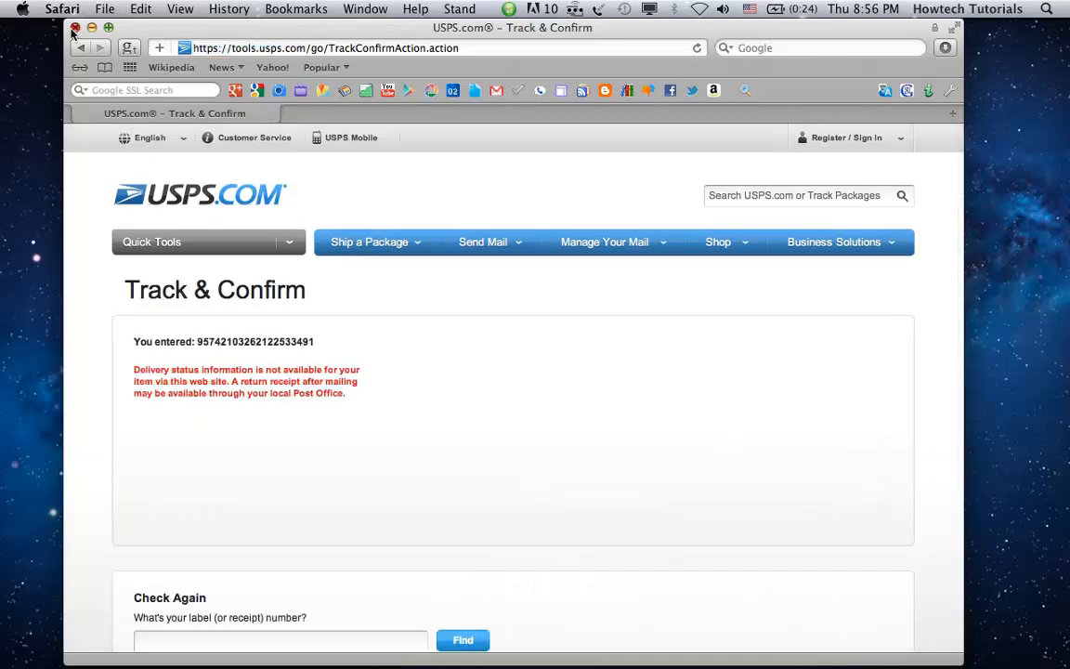
# Step: Close the Safari window, returning to the desktop
pyautogui.click(74, 27)
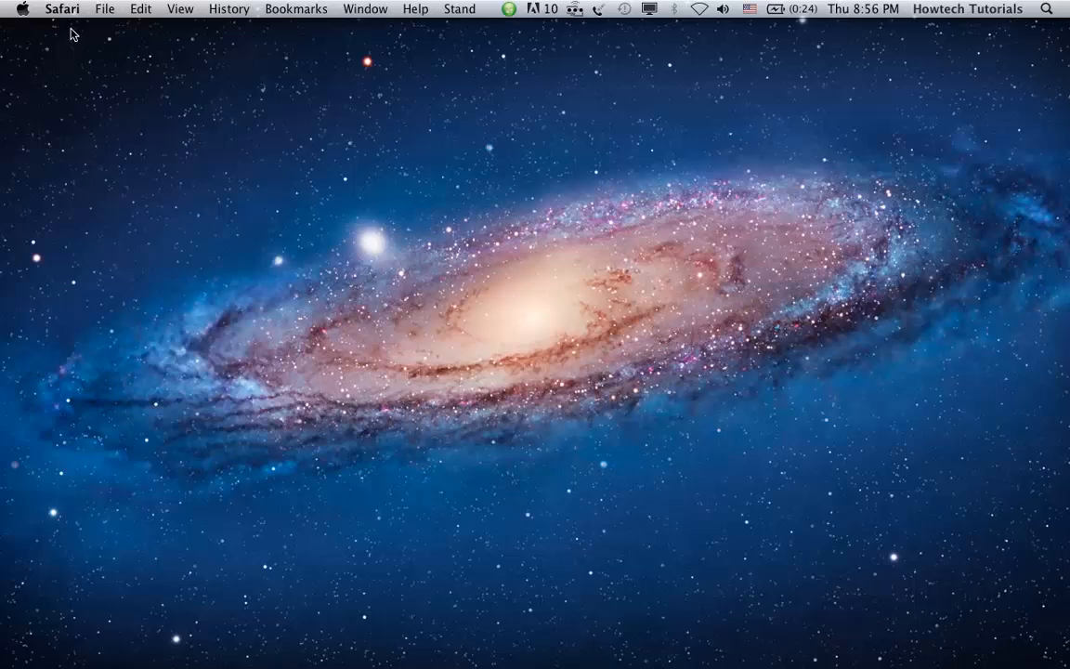
pyautogui.moveTo(82, 34)
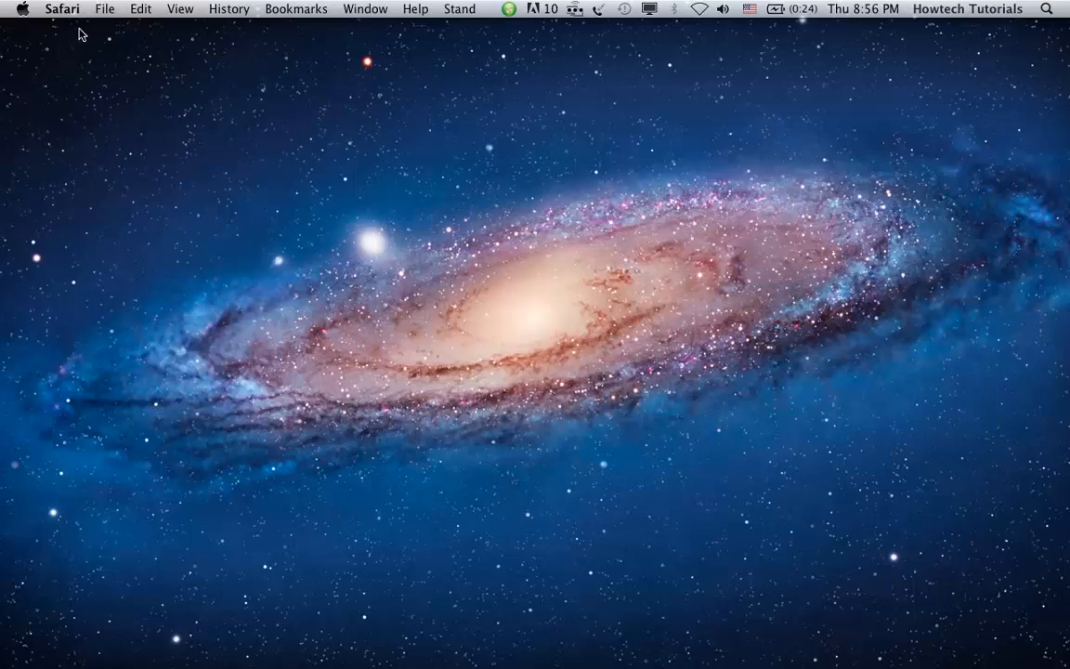
pyautogui.moveTo(524, 268)
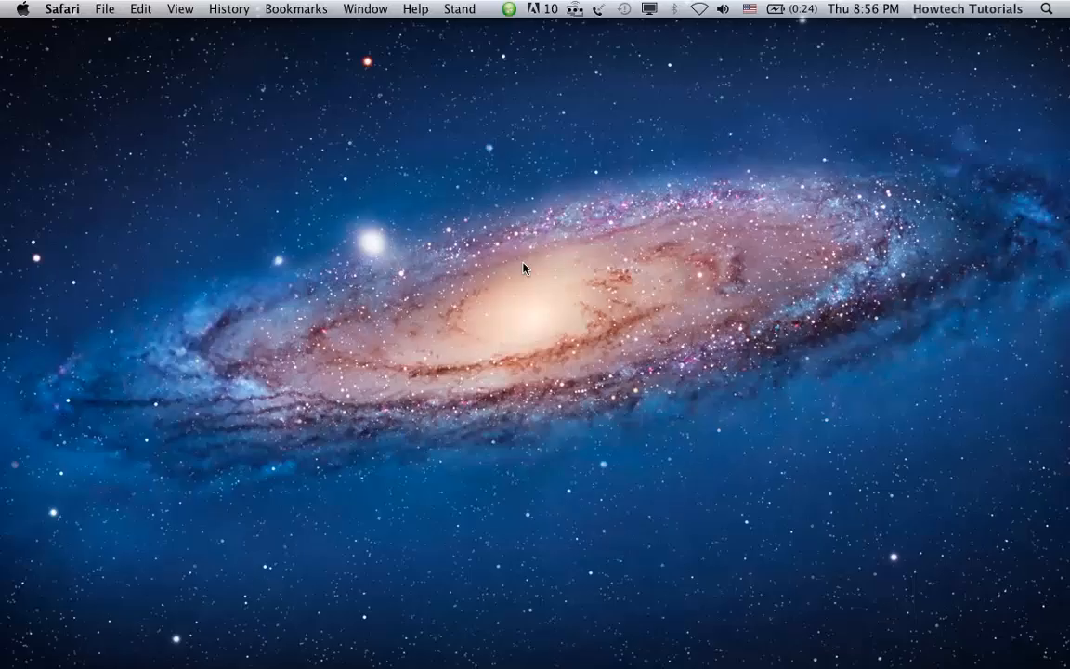